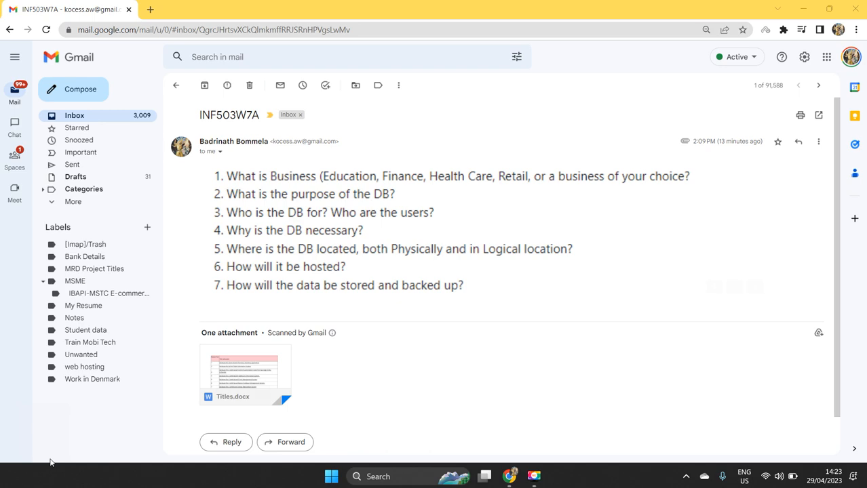
pyautogui.moveTo(177, 414)
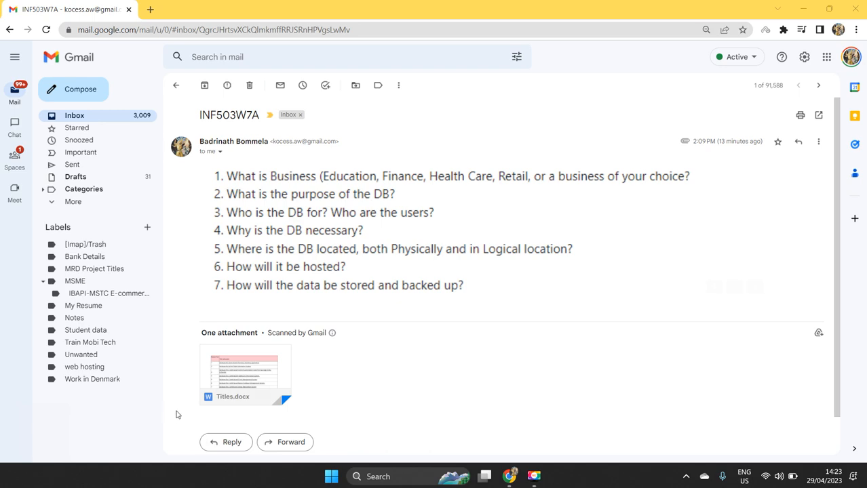
# - Preview the Titles.docx attachment showing database project titles allocated to researchers
pyautogui.click(245, 372)
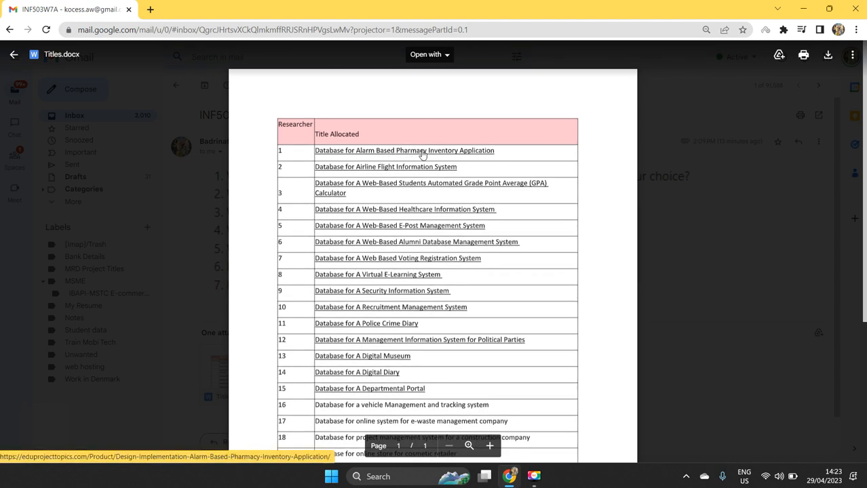
pyautogui.moveTo(457, 156)
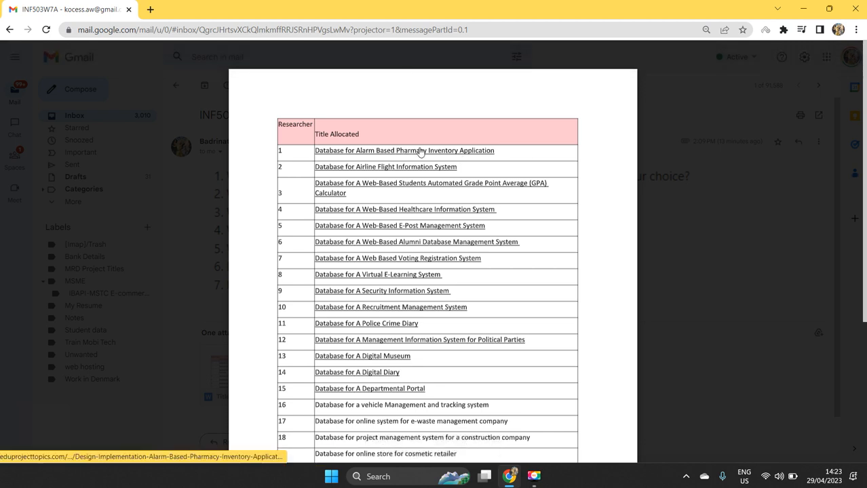
pyautogui.moveTo(473, 158)
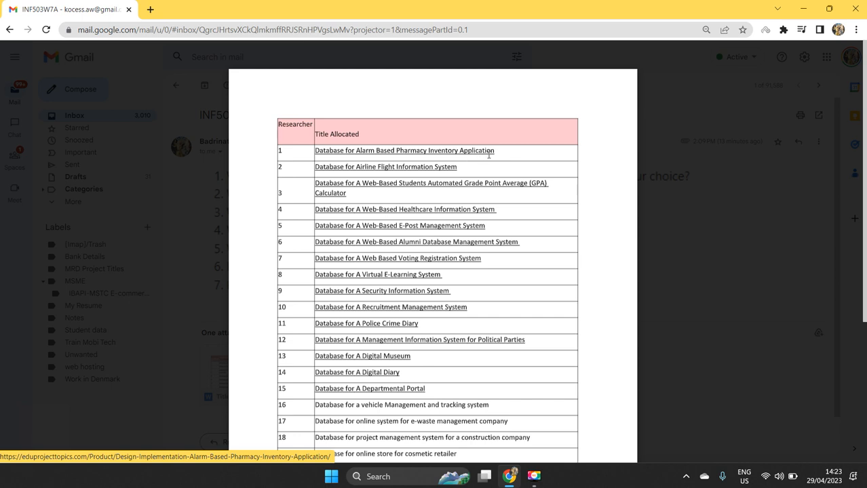
pyautogui.moveTo(488, 154)
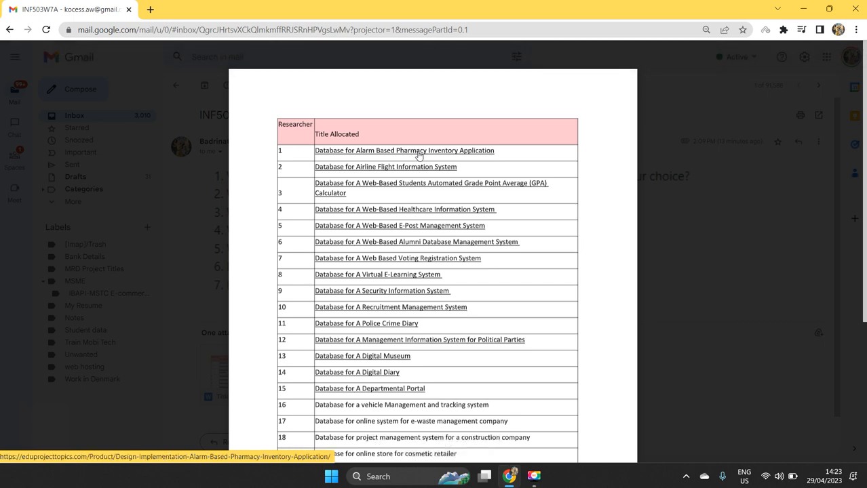
pyautogui.moveTo(604, 153)
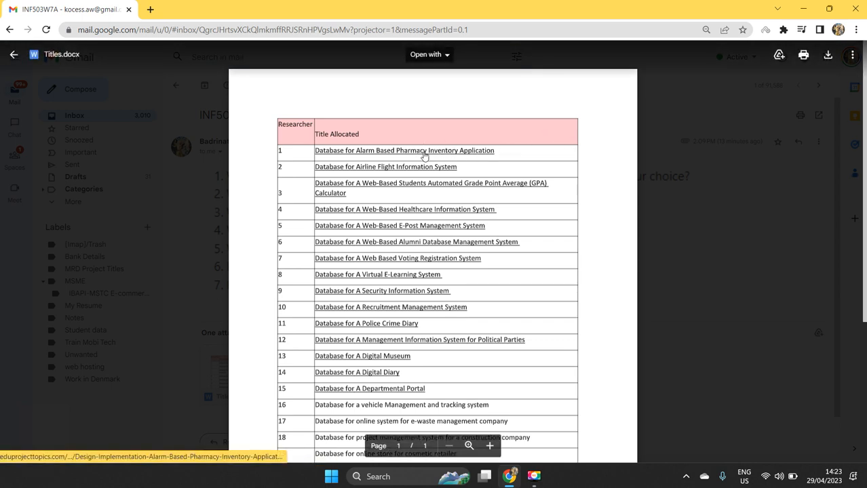
# - Close the Titles.docx preview to return to the INF503W7A email
pyautogui.click(14, 54)
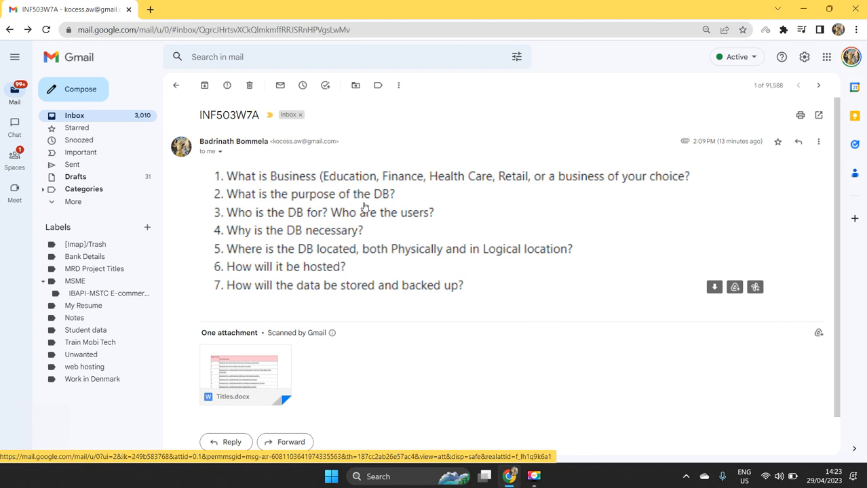
pyautogui.moveTo(366, 241)
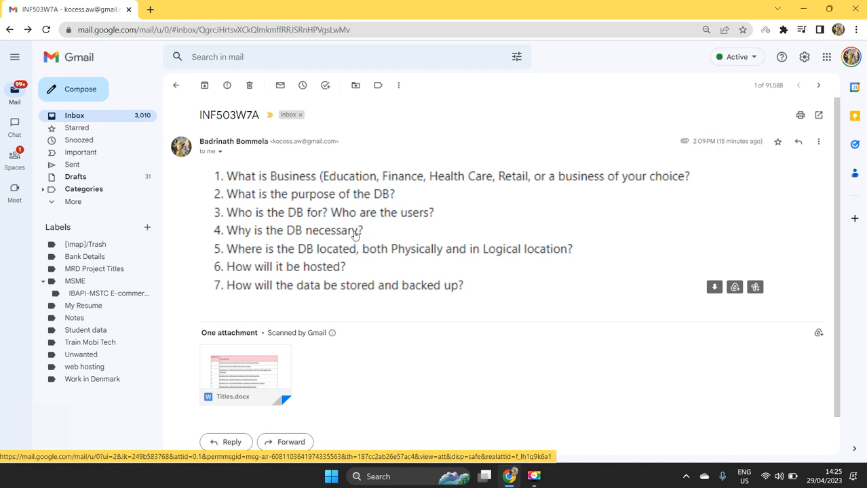
pyautogui.moveTo(358, 183)
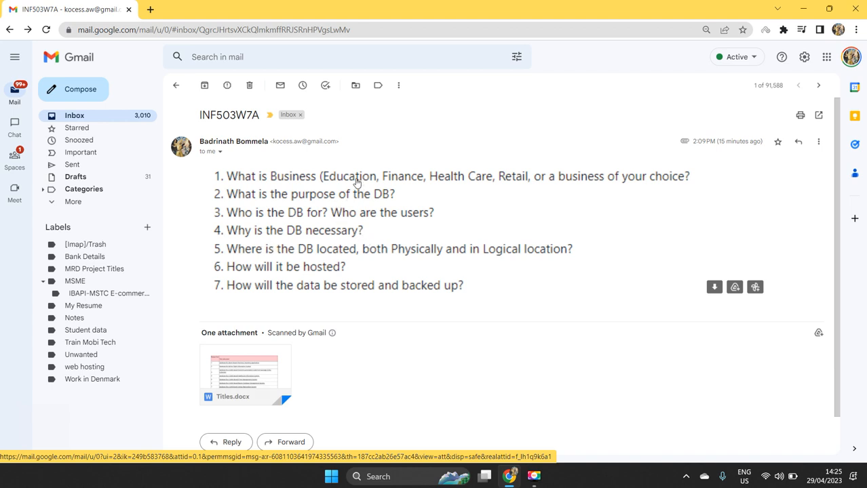
pyautogui.moveTo(664, 181)
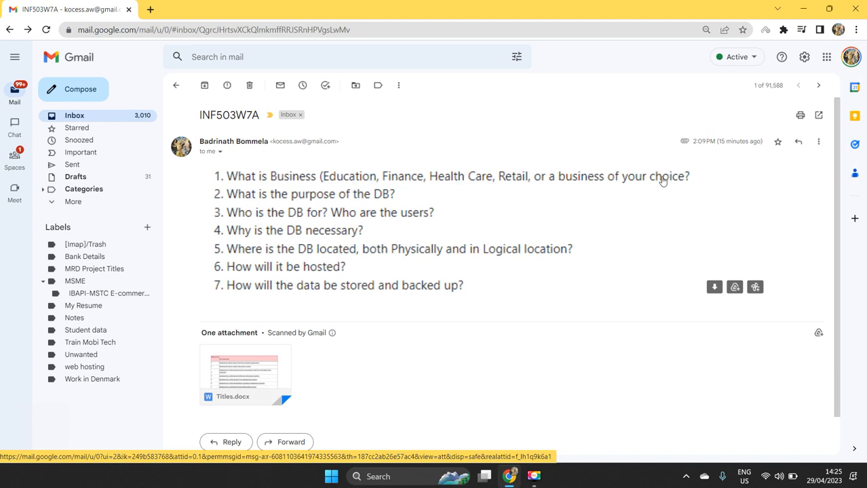
pyautogui.moveTo(352, 180)
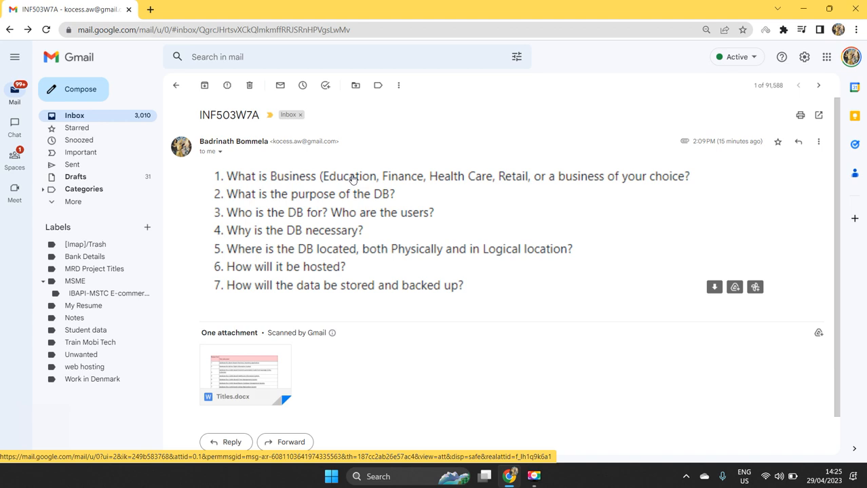
pyautogui.moveTo(401, 179)
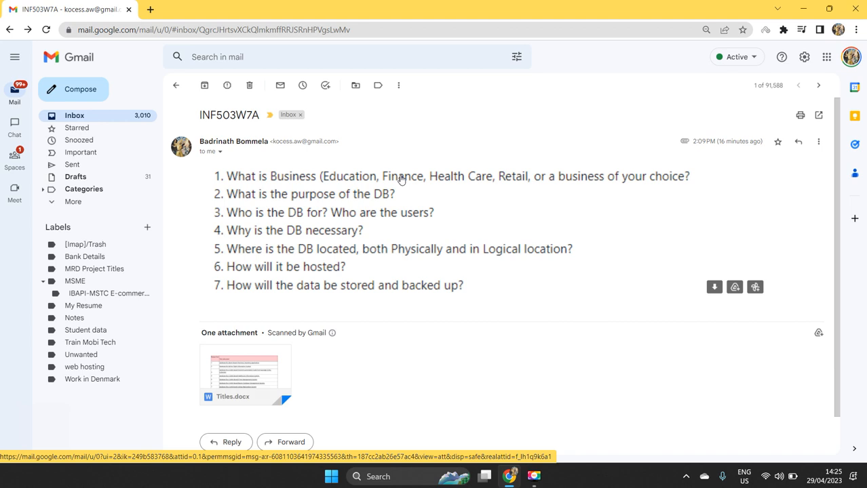
pyautogui.moveTo(339, 182)
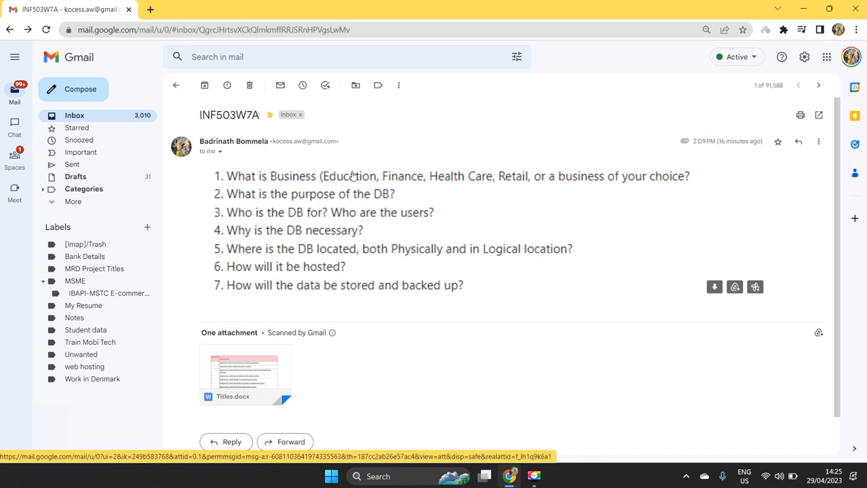
pyautogui.moveTo(432, 176)
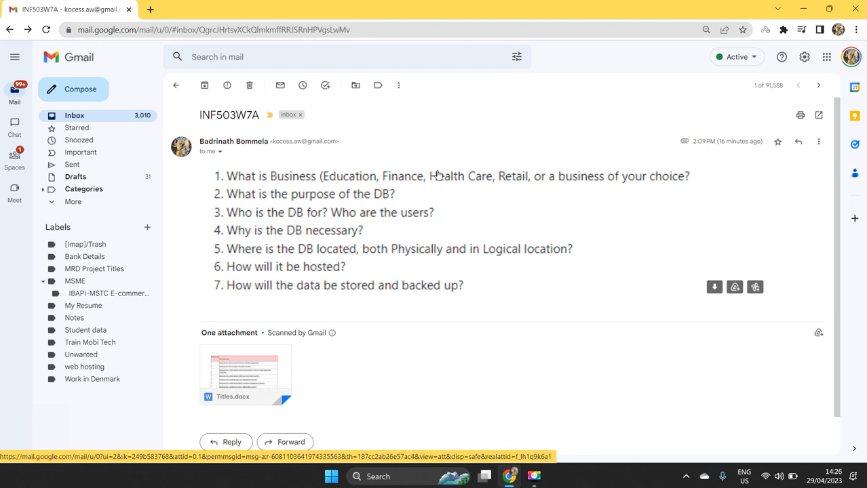
pyautogui.moveTo(490, 182)
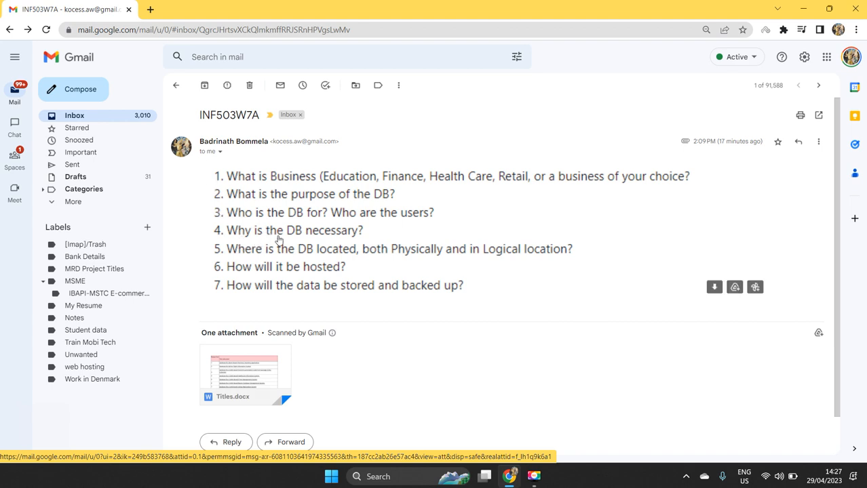
pyautogui.moveTo(362, 253)
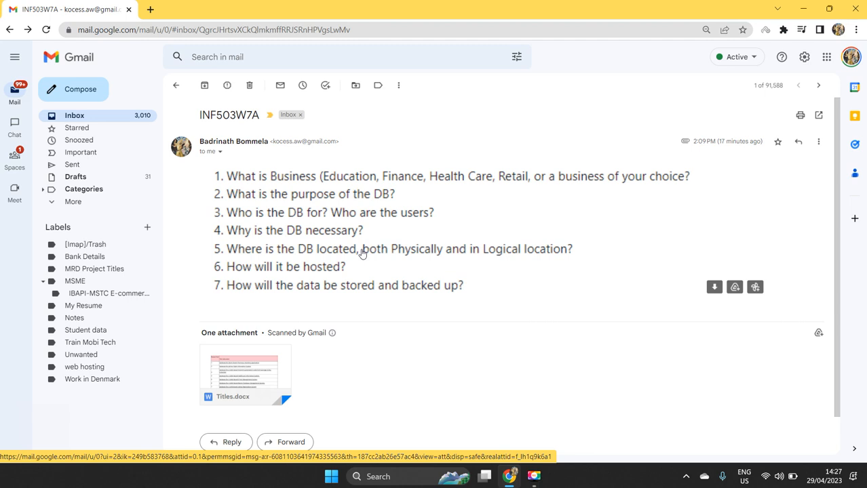
pyautogui.moveTo(355, 253)
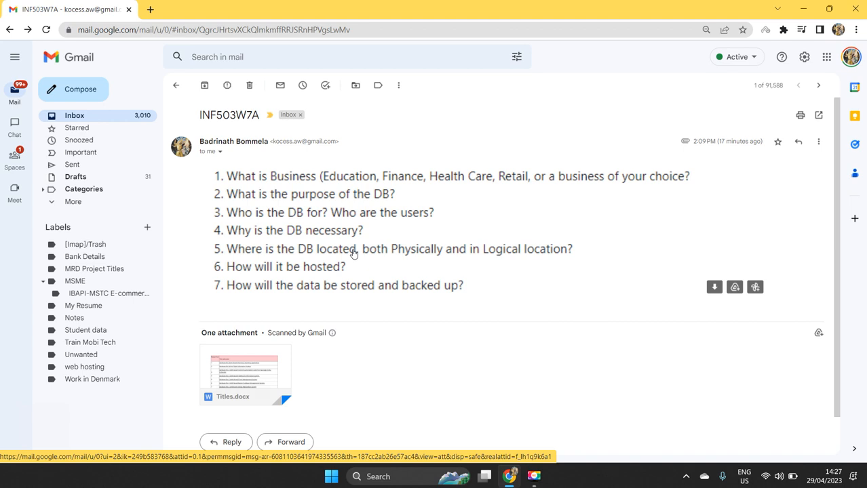
pyautogui.moveTo(397, 248)
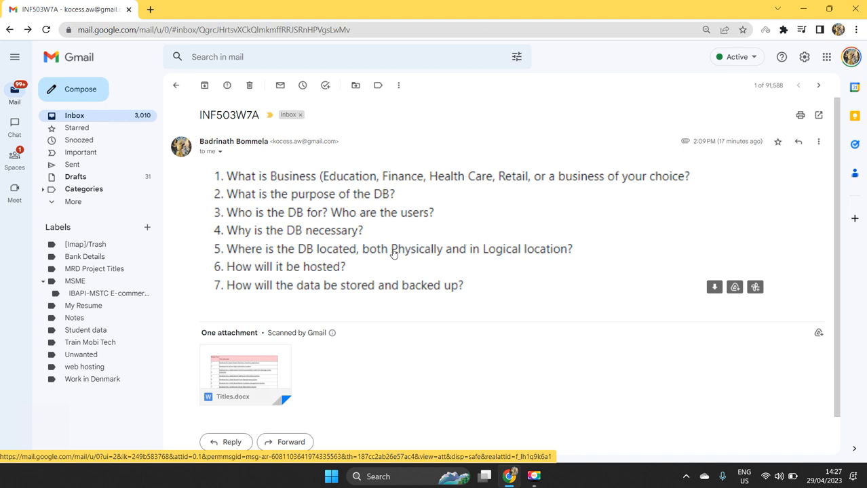
pyautogui.moveTo(266, 250)
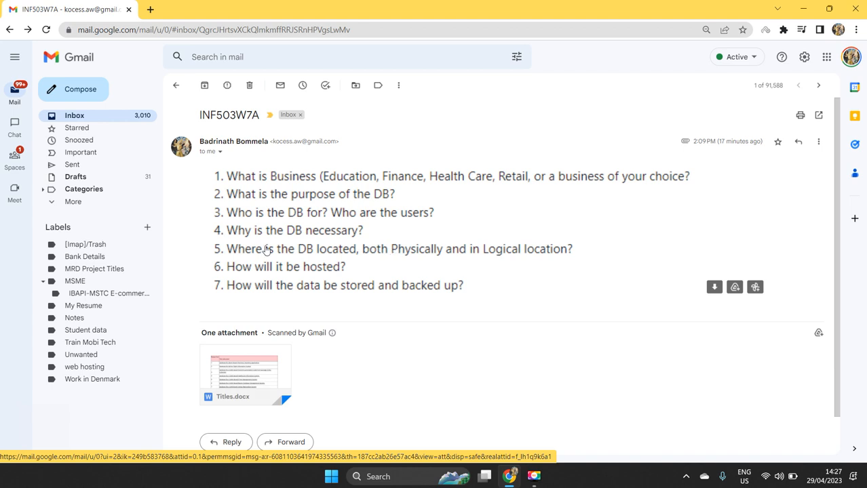
pyautogui.moveTo(265, 272)
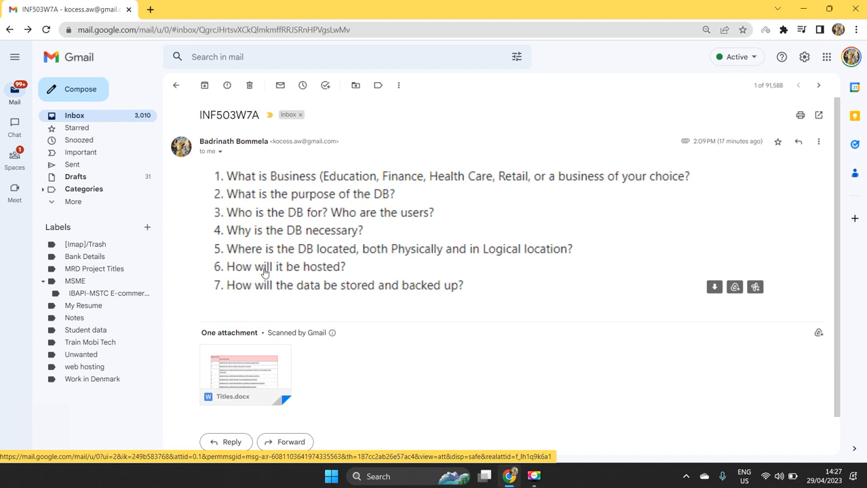
pyautogui.moveTo(458, 264)
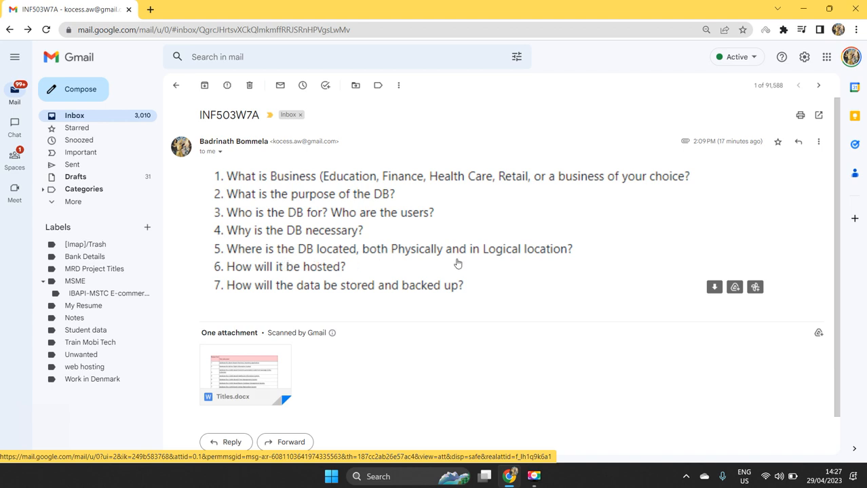
pyautogui.moveTo(440, 308)
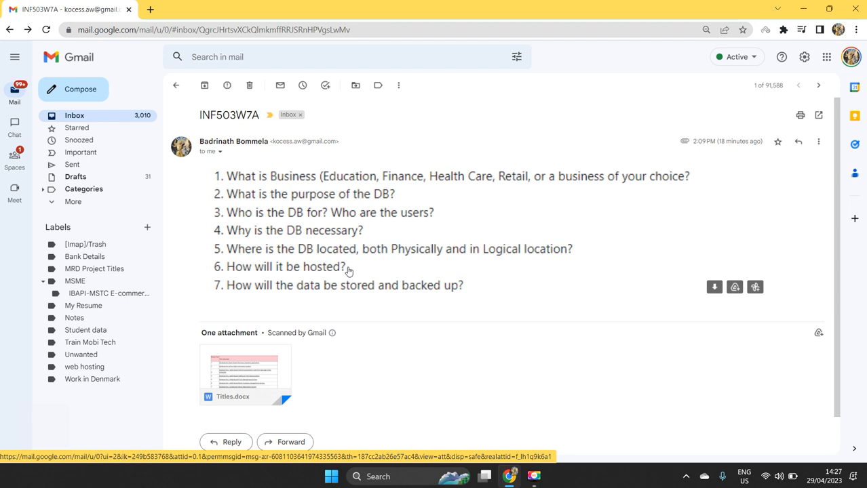
pyautogui.moveTo(339, 267)
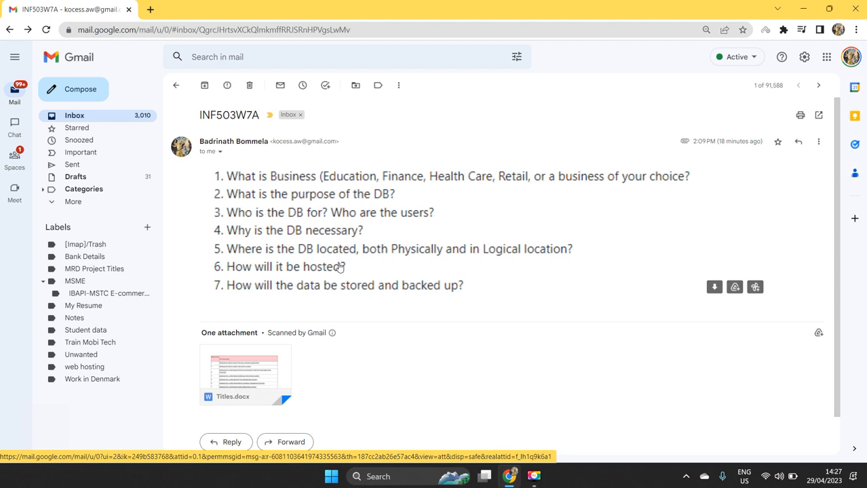
pyautogui.moveTo(278, 272)
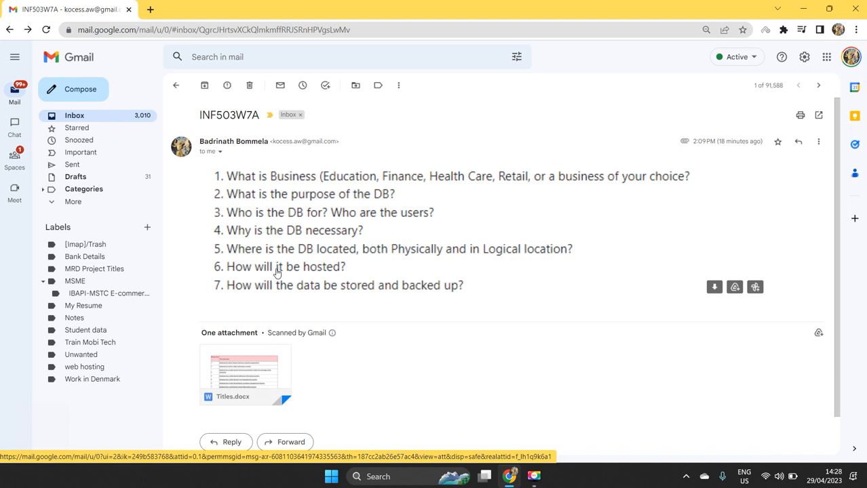
pyautogui.moveTo(357, 274)
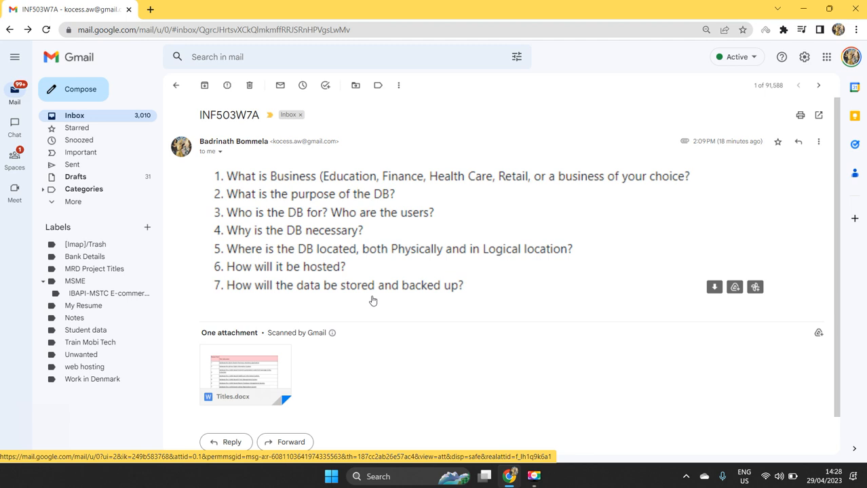
pyautogui.moveTo(295, 297)
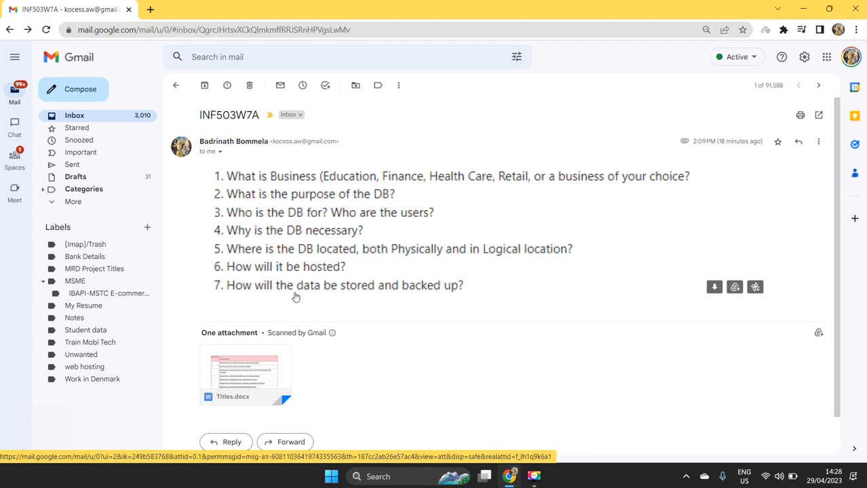
pyautogui.moveTo(315, 252)
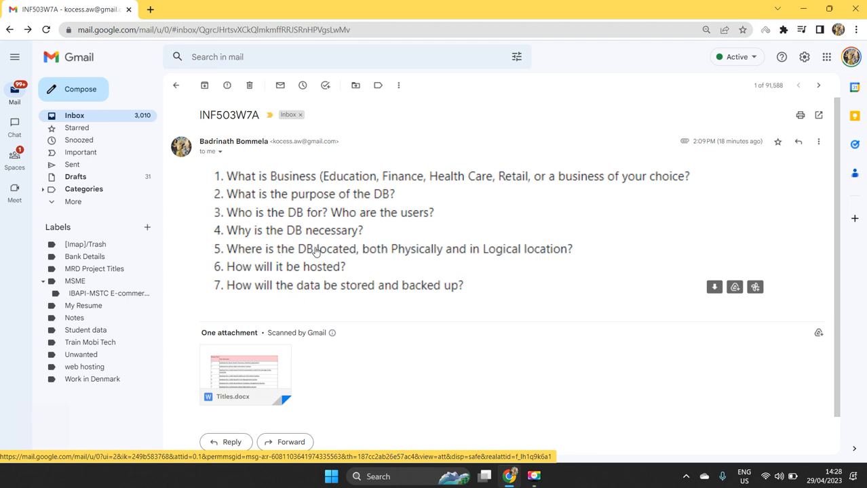
pyautogui.moveTo(315, 295)
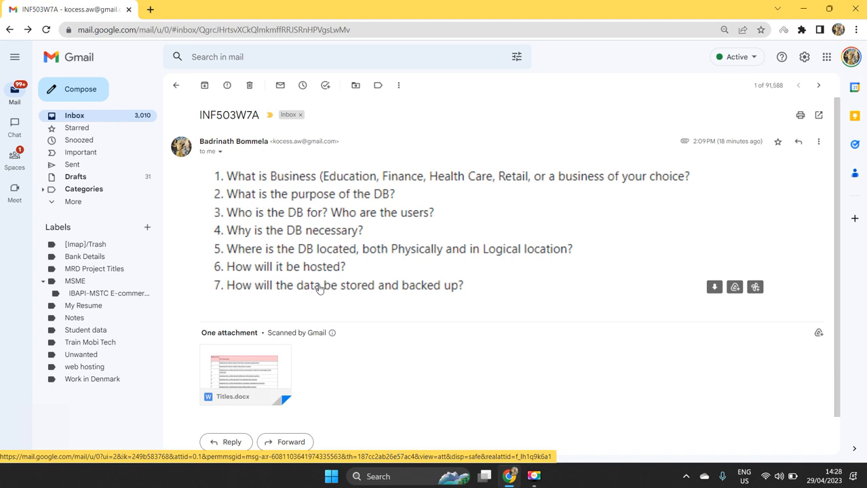
pyautogui.moveTo(319, 359)
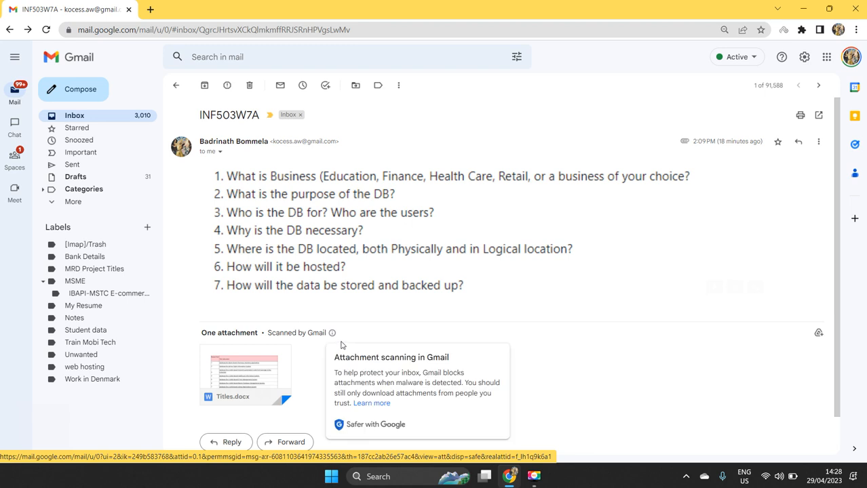
pyautogui.moveTo(342, 343)
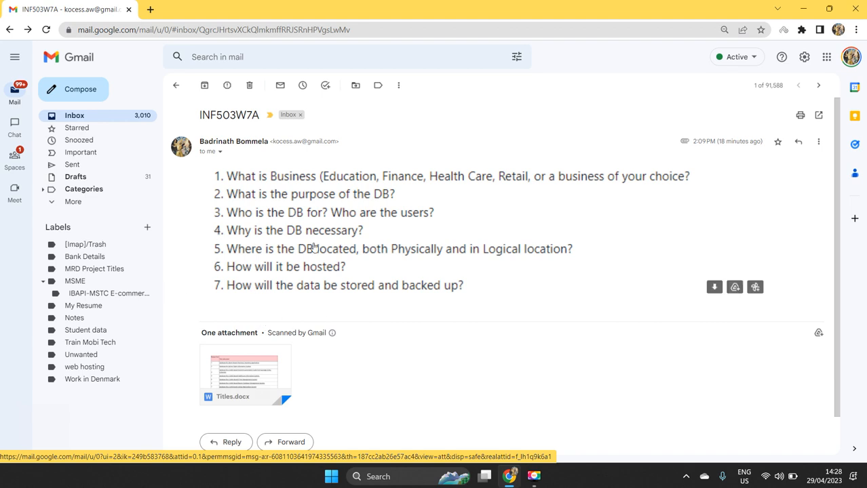
pyautogui.moveTo(438, 279)
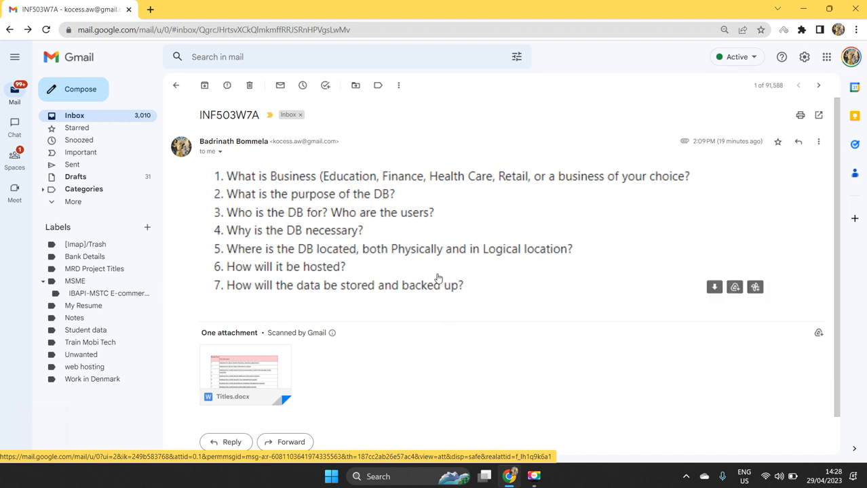
pyautogui.moveTo(361, 296)
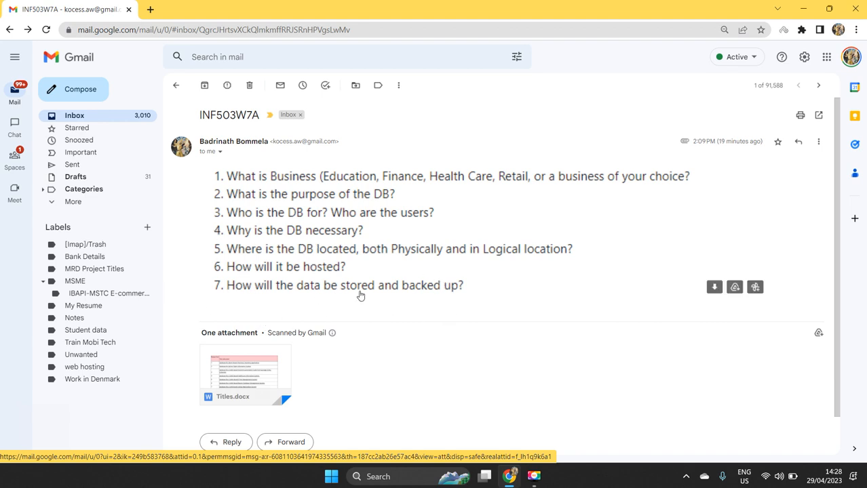
pyautogui.moveTo(367, 275)
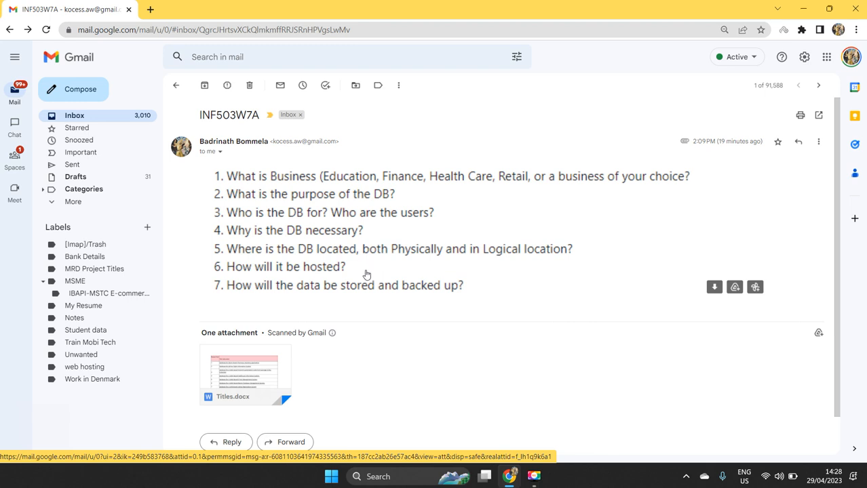
pyautogui.moveTo(691, 291)
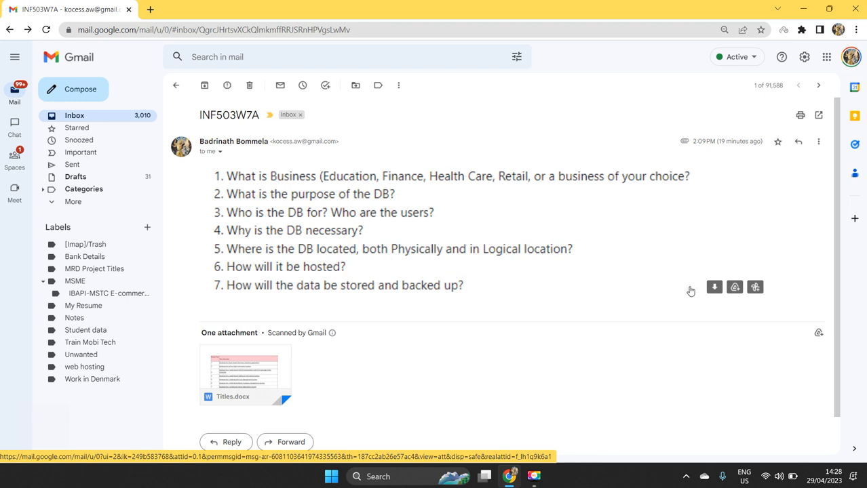
pyautogui.moveTo(283, 419)
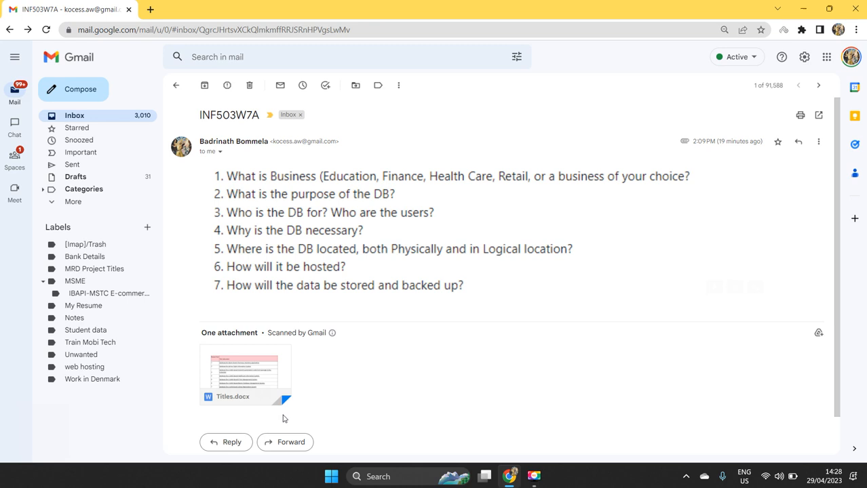
pyautogui.moveTo(357, 371)
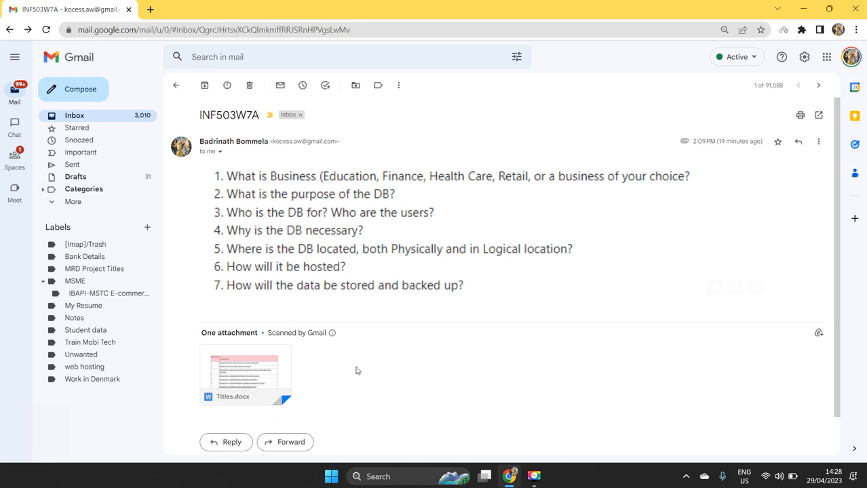
pyautogui.moveTo(285, 312)
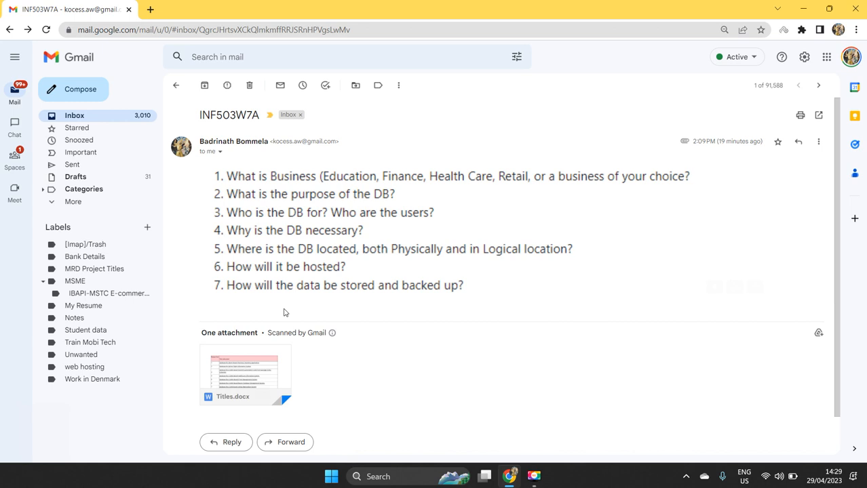